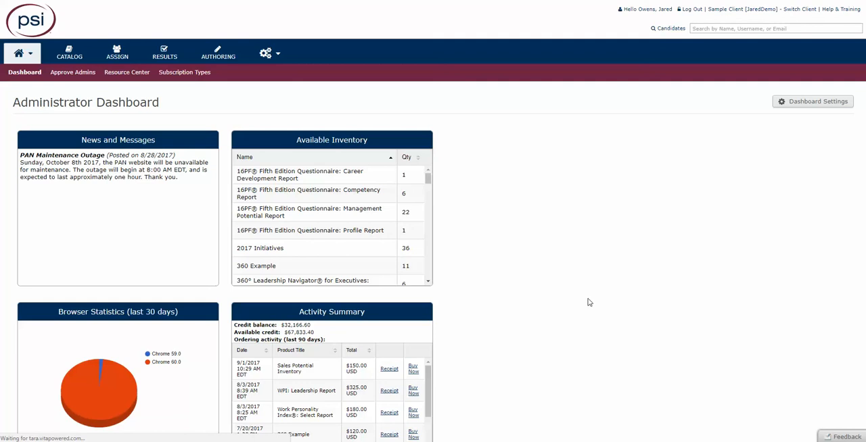
pyautogui.moveTo(25, 92)
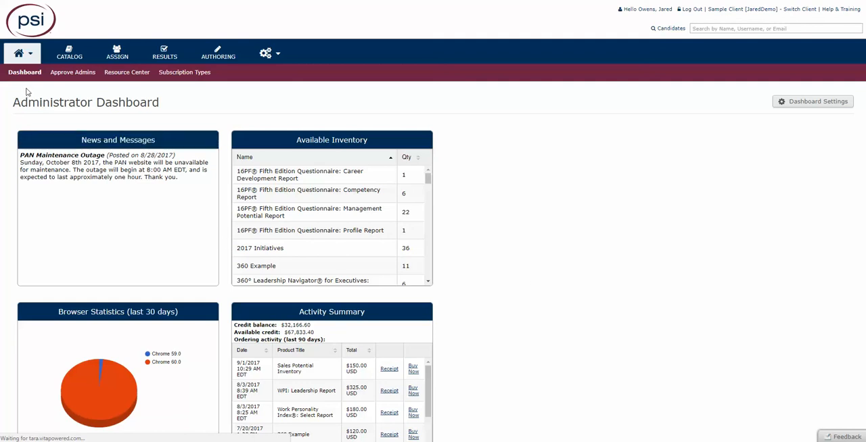
# Step: Show the assignment options under the ASSIGN menu on the administrator dashboard
pyautogui.click(117, 52)
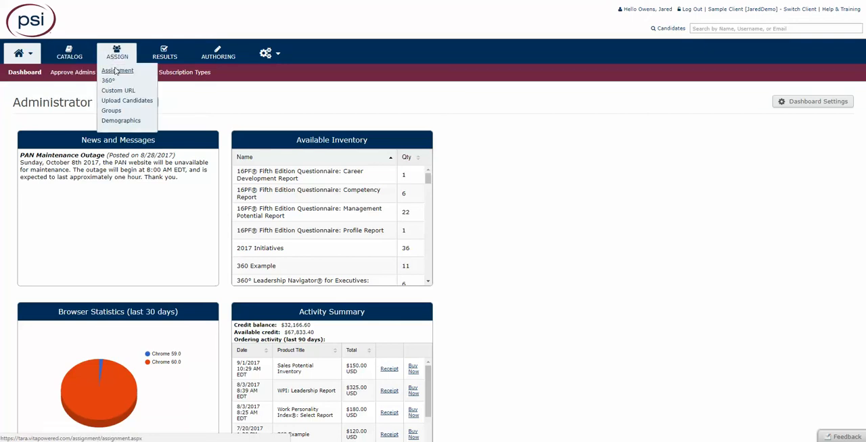
# Step: Start a new Assignment and switch the product list to 360s
pyautogui.click(117, 70)
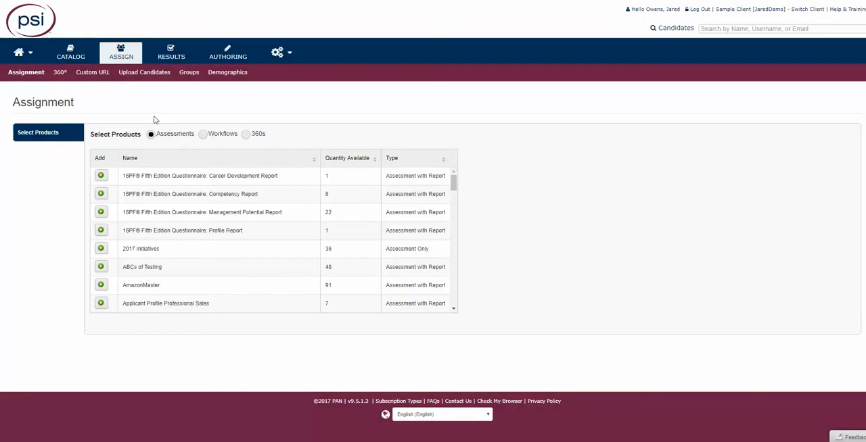
pyautogui.click(247, 134)
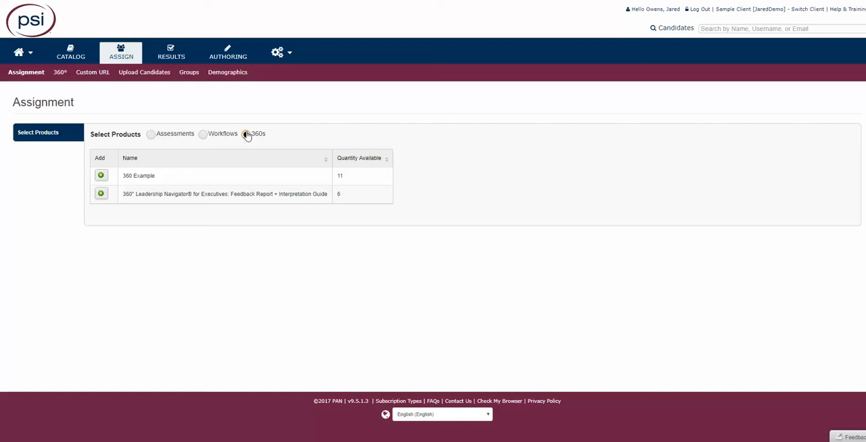
pyautogui.click(246, 133)
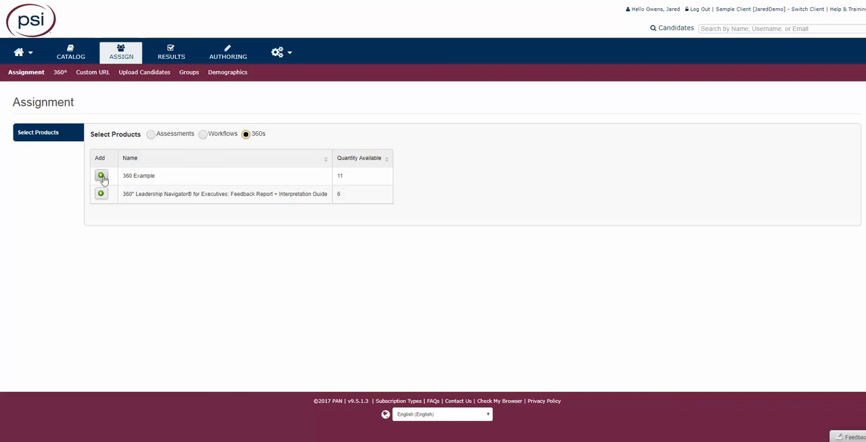
# Step: Add the 360 Example product with Administrator Assigned Raters as the method
pyautogui.click(100, 176)
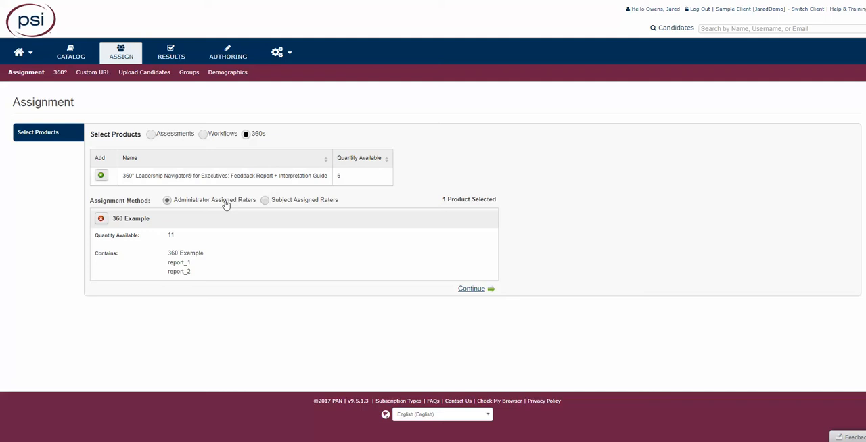
pyautogui.moveTo(244, 206)
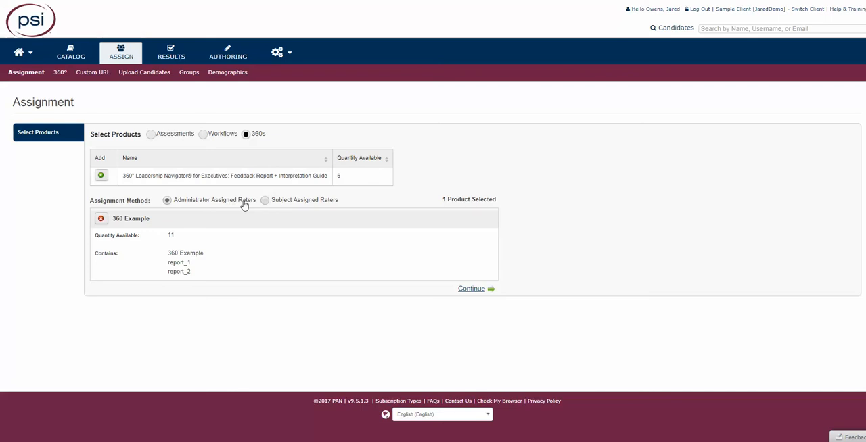
pyautogui.moveTo(270, 259)
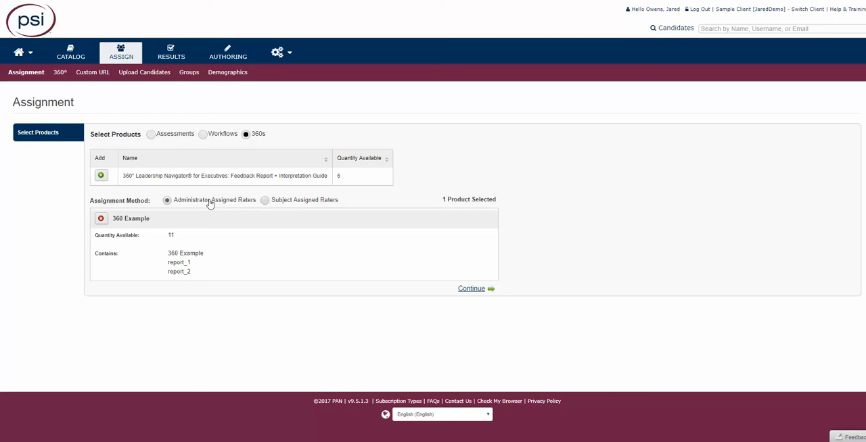
pyautogui.moveTo(173, 218)
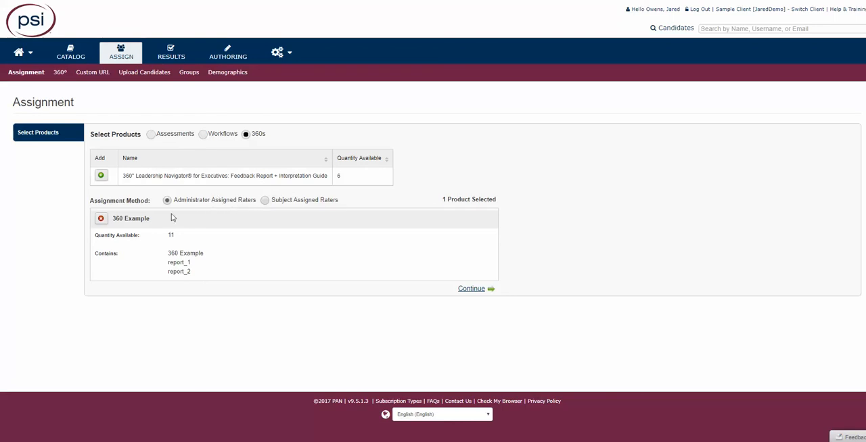
pyautogui.moveTo(175, 256)
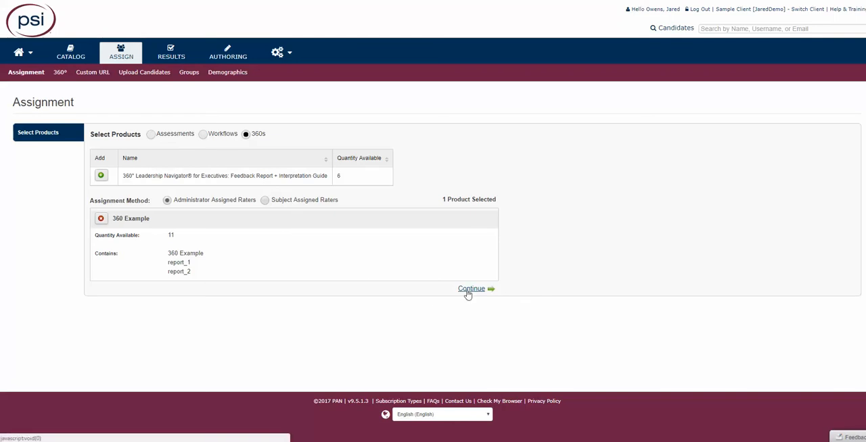
# Step: Continue to Select Participants and bring up the Upload Participants window
pyautogui.click(471, 289)
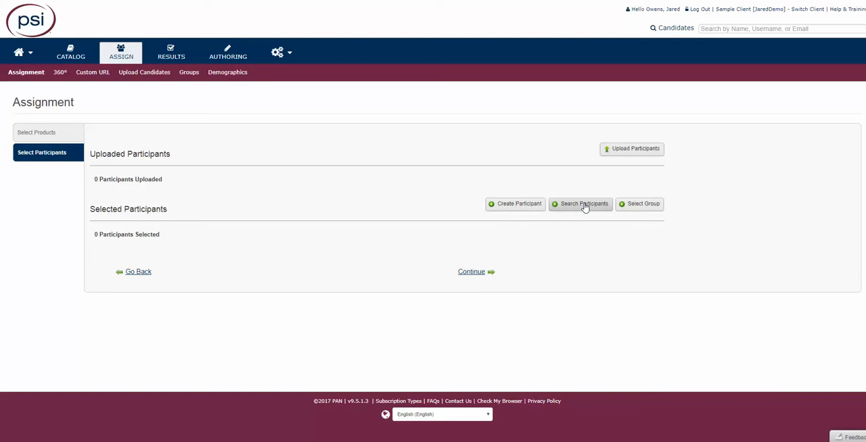
pyautogui.moveTo(711, 141)
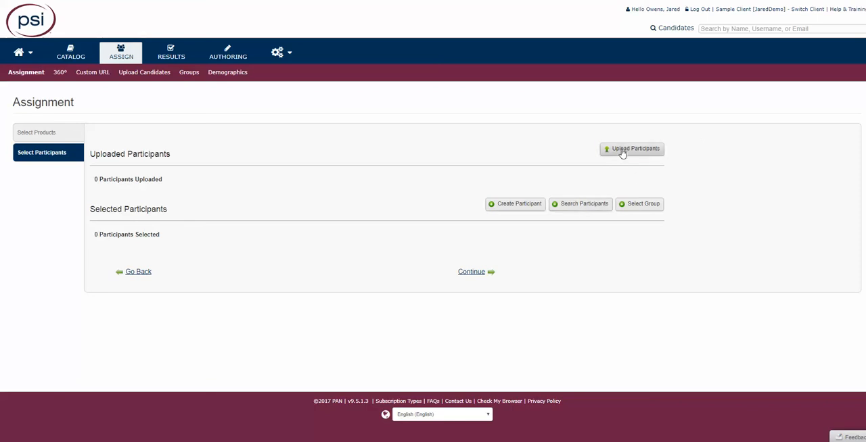
pyautogui.click(631, 148)
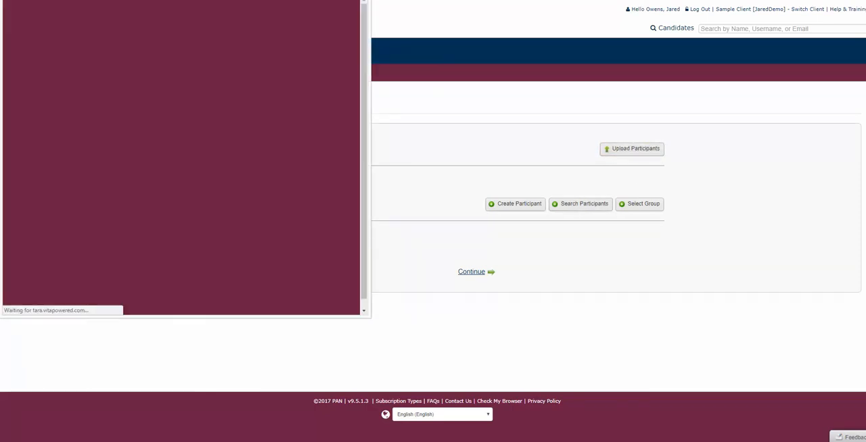
# Step: Choose 360candidates.csv as the participant file and continue to the existing-participants question
pyautogui.click(631, 149)
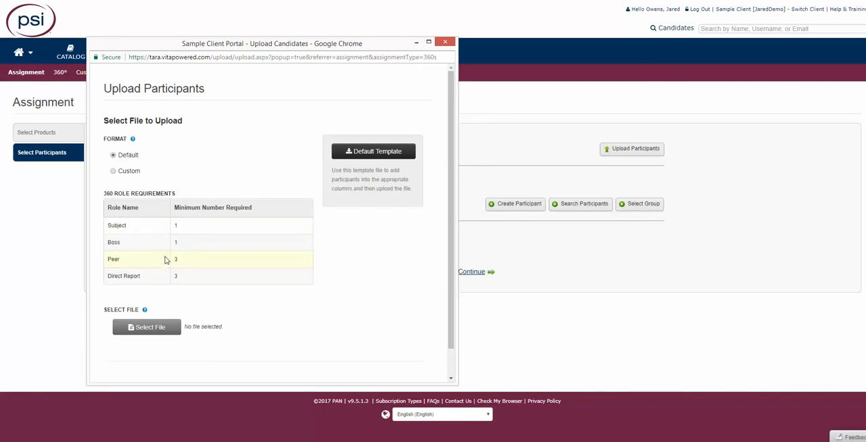
pyautogui.moveTo(176, 216)
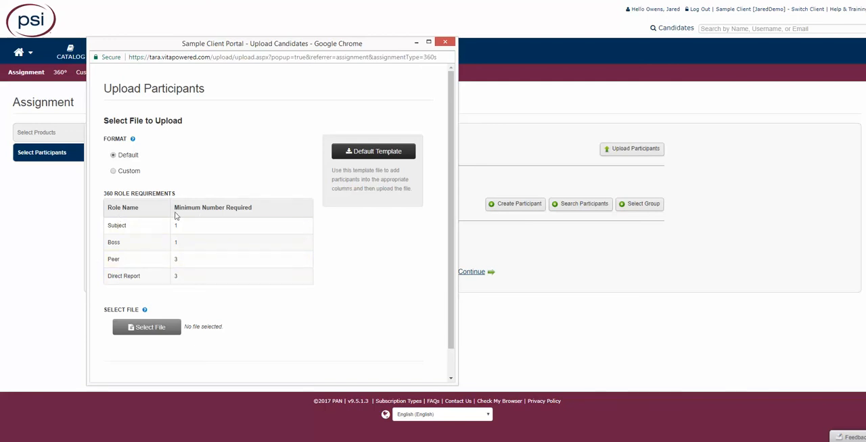
pyautogui.moveTo(381, 163)
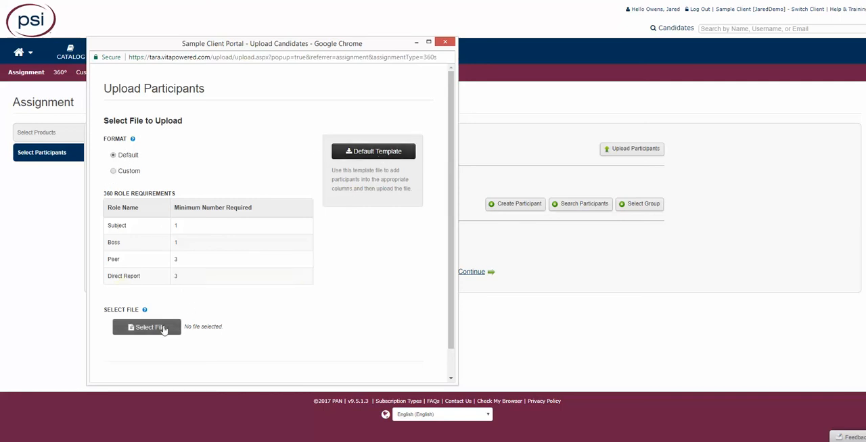
pyautogui.click(146, 327)
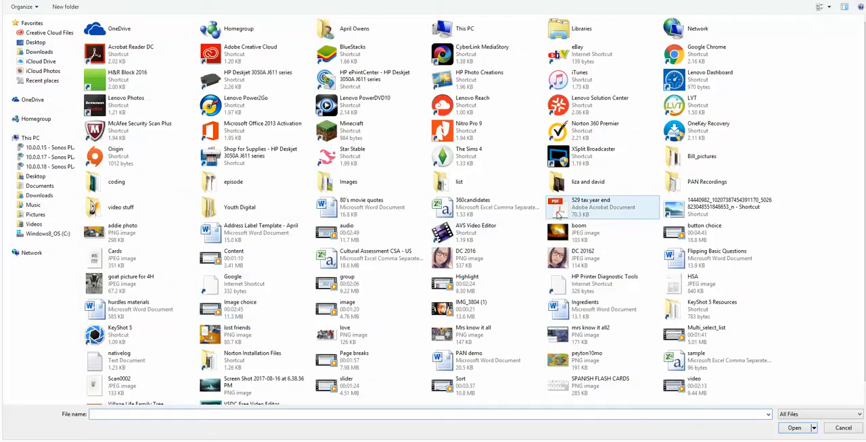
pyautogui.click(470, 207)
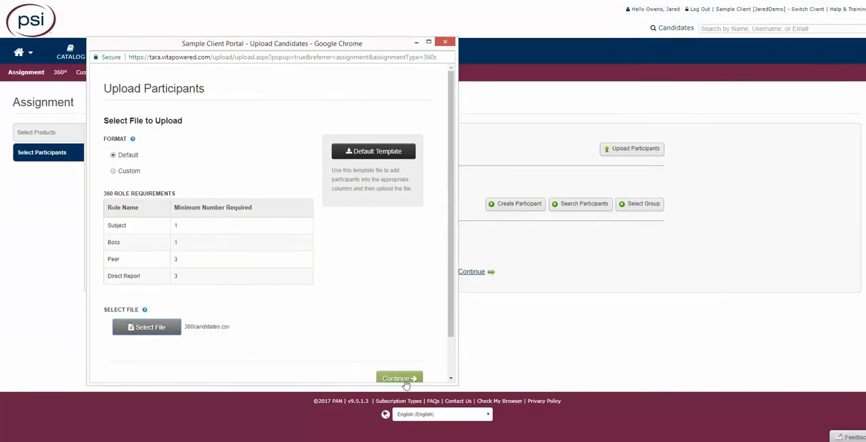
pyautogui.click(398, 379)
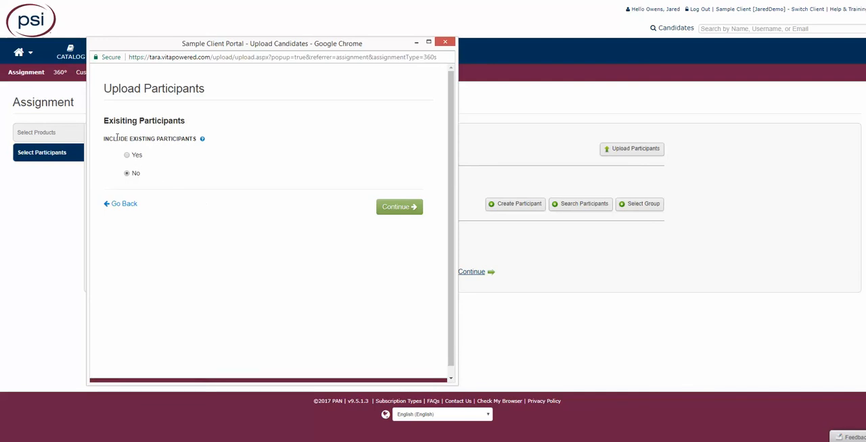
# Step: Set Include Existing Participants to Yes and continue to the 24-participant upload review
pyautogui.click(127, 154)
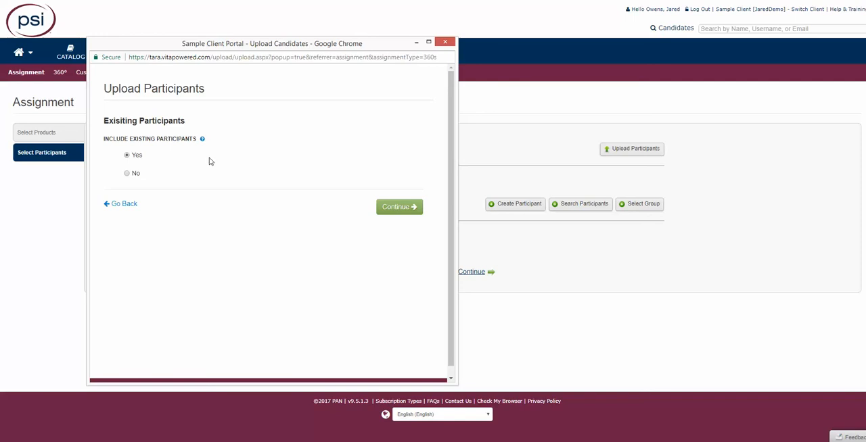
pyautogui.moveTo(338, 201)
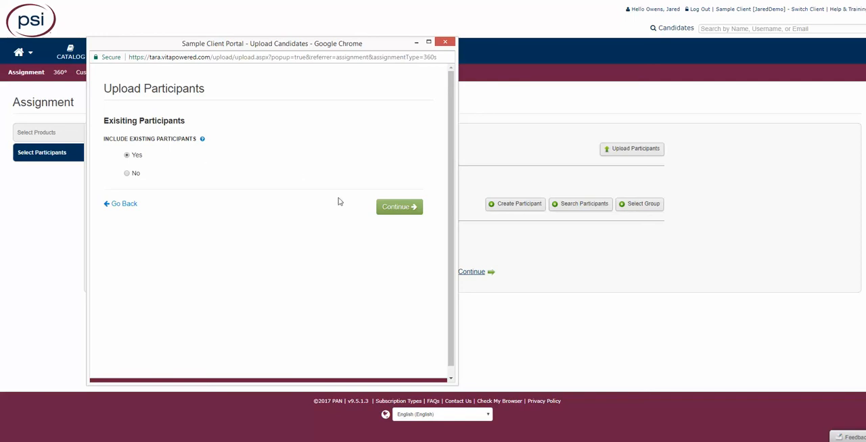
pyautogui.click(398, 205)
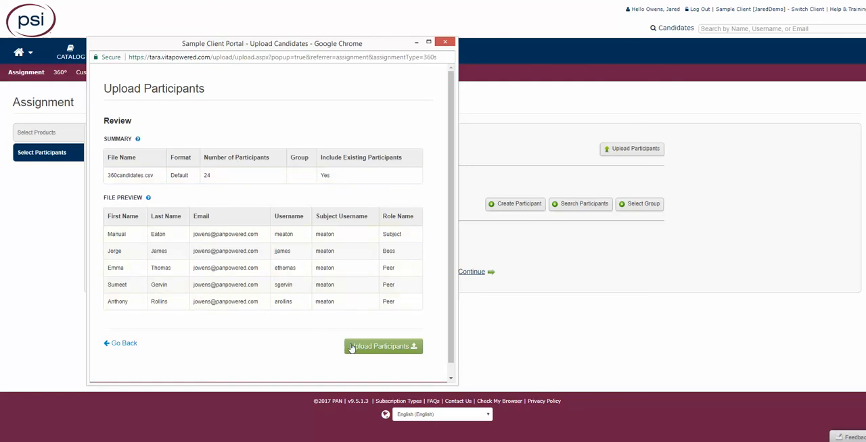
# Step: Upload the 24 participants with 0 failures and return to the assignment
pyautogui.click(382, 347)
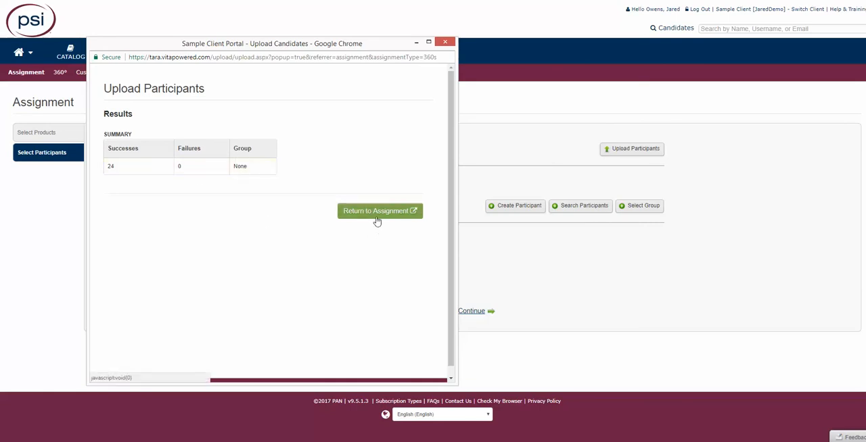
pyautogui.click(379, 211)
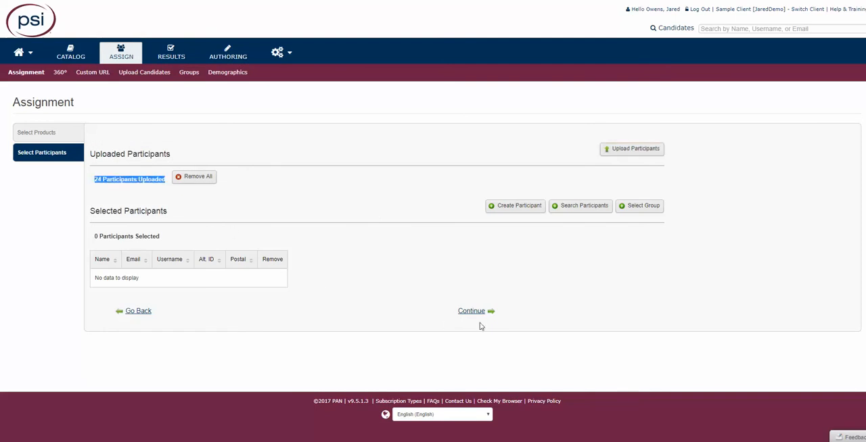
# Step: Set Level to Manager / Executive, job title Manager with the default industry and occupation, then continue
pyautogui.click(471, 311)
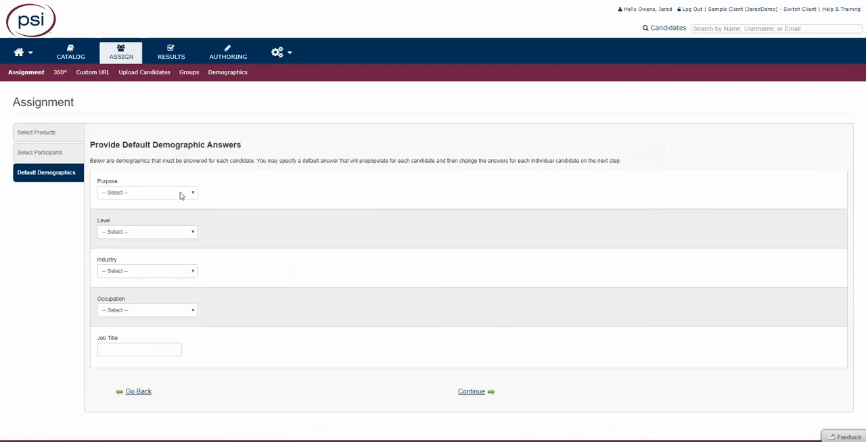
pyautogui.click(147, 192)
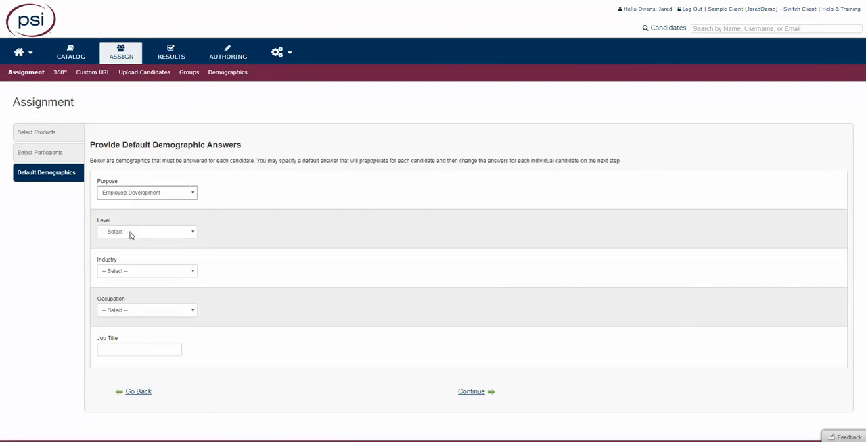
pyautogui.click(147, 233)
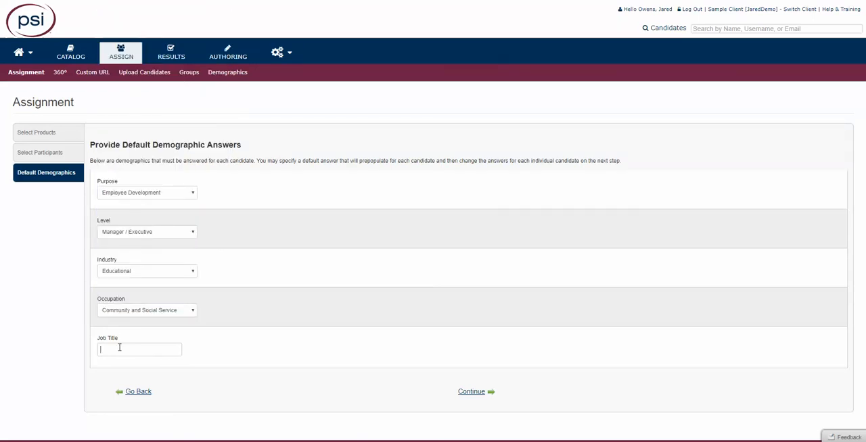
pyautogui.write('Manager')
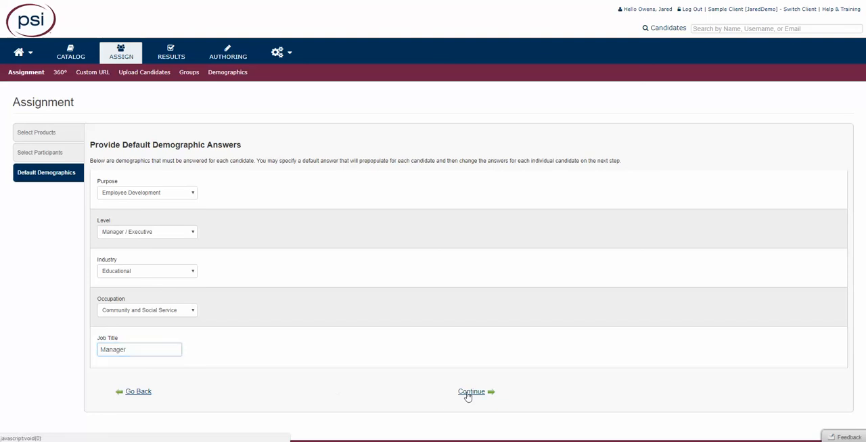
pyautogui.click(471, 393)
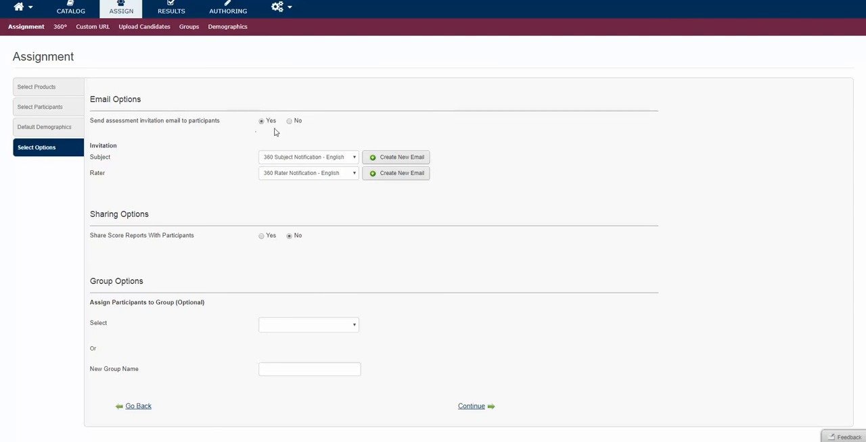
# Step: Keep invitation emails on with the 360 Subject and Rater templates and score-report sharing off
pyautogui.click(261, 122)
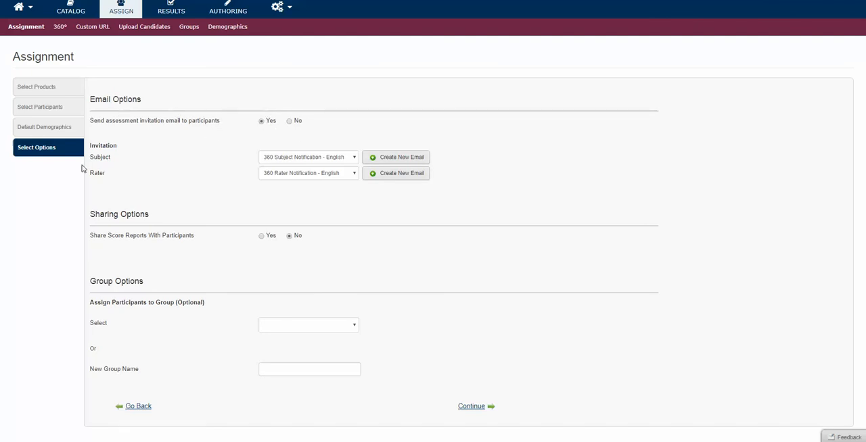
pyautogui.moveTo(395, 156)
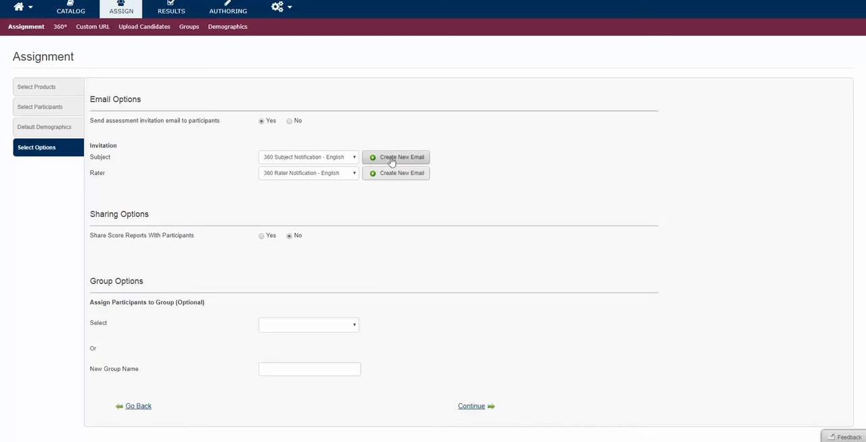
pyautogui.moveTo(395, 173)
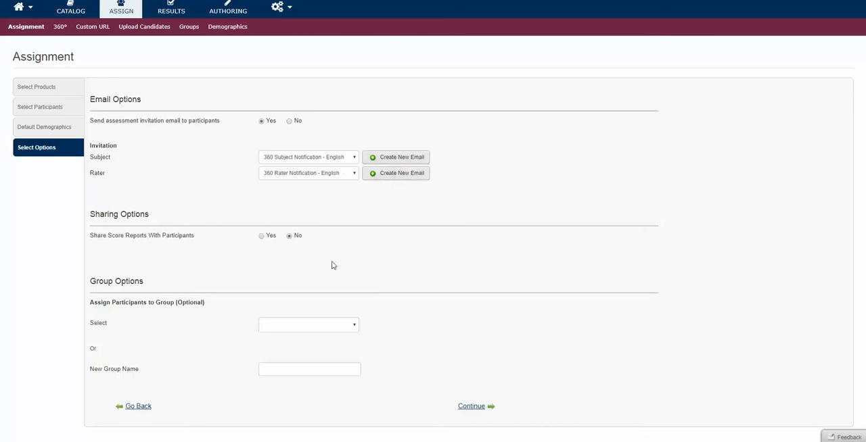
pyautogui.scroll(-3)
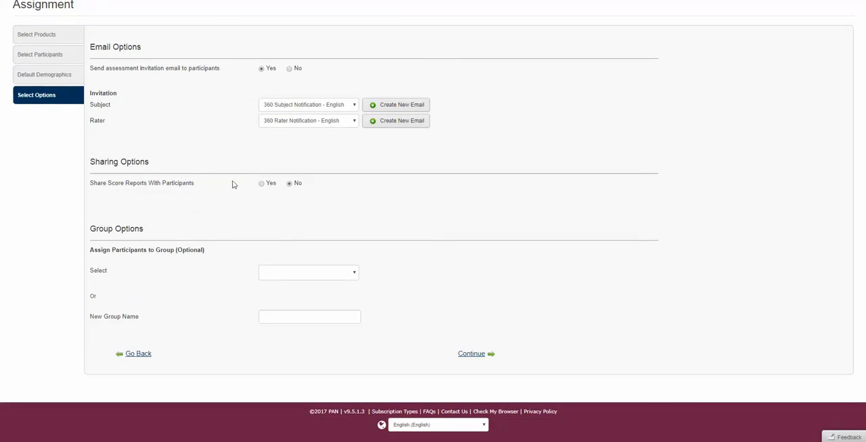
pyautogui.moveTo(349, 250)
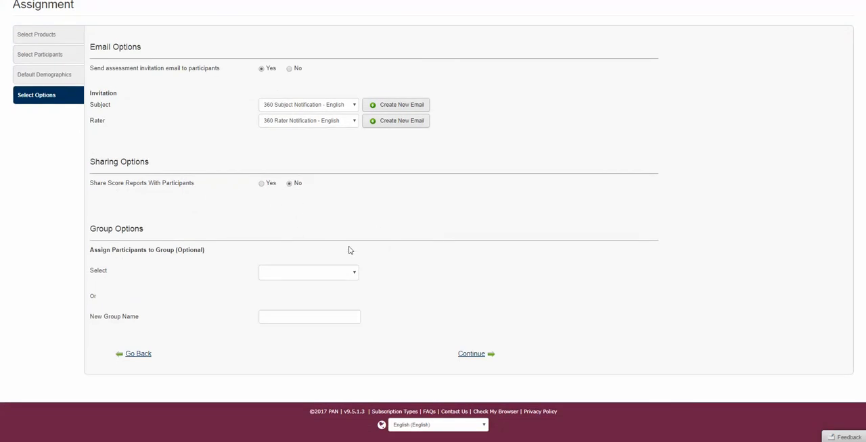
pyautogui.moveTo(445, 373)
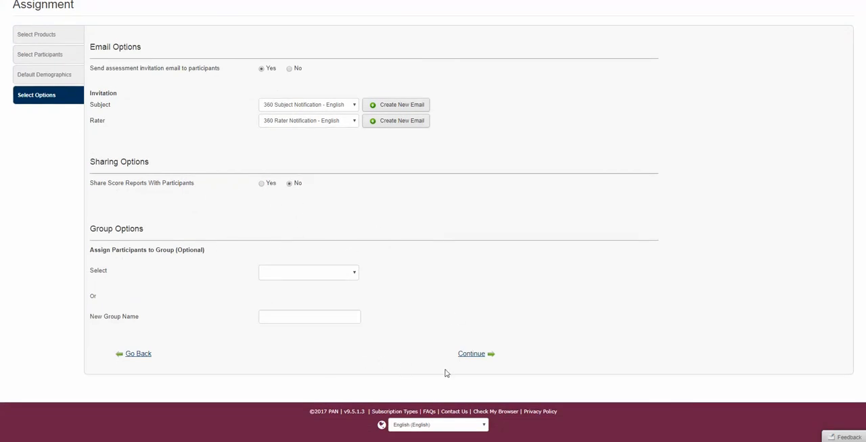
# Step: Review the selections, assign 360 Example to the three subjects and raters, and finish at 100%
pyautogui.click(471, 354)
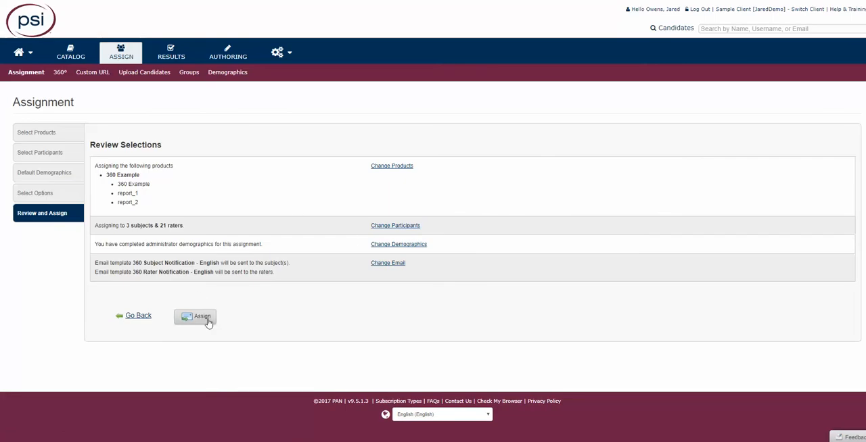
pyautogui.click(195, 316)
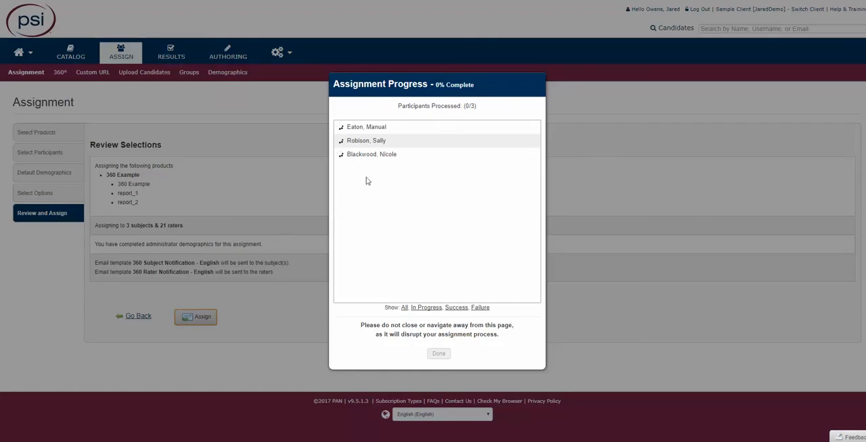
pyautogui.moveTo(391, 128)
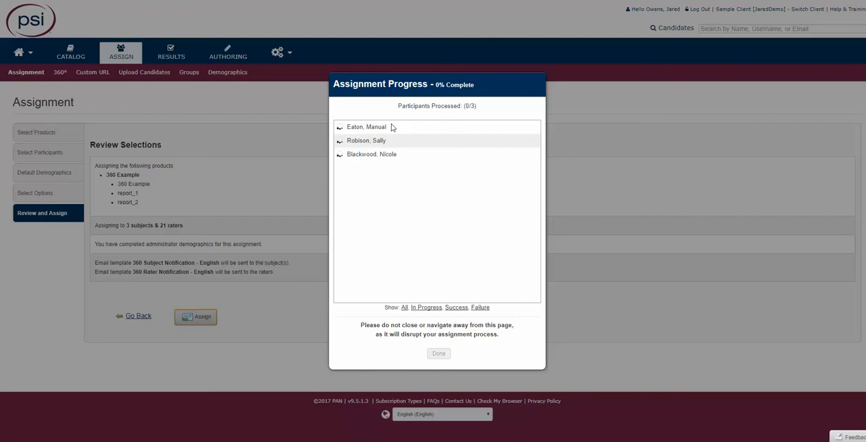
pyautogui.moveTo(365, 136)
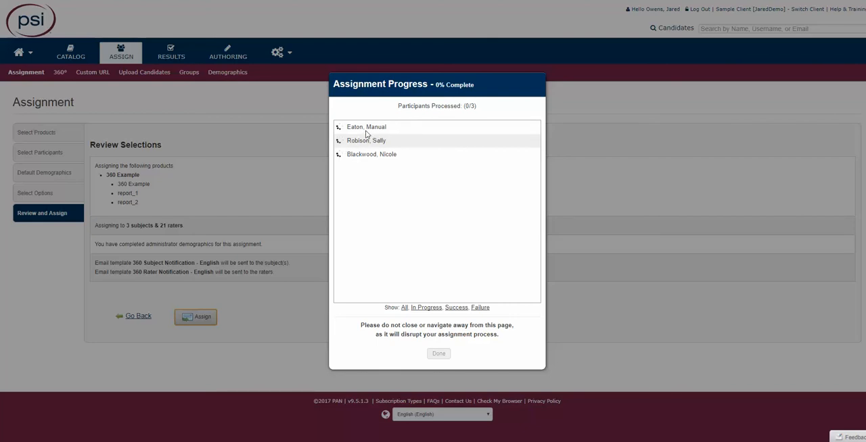
pyautogui.moveTo(398, 253)
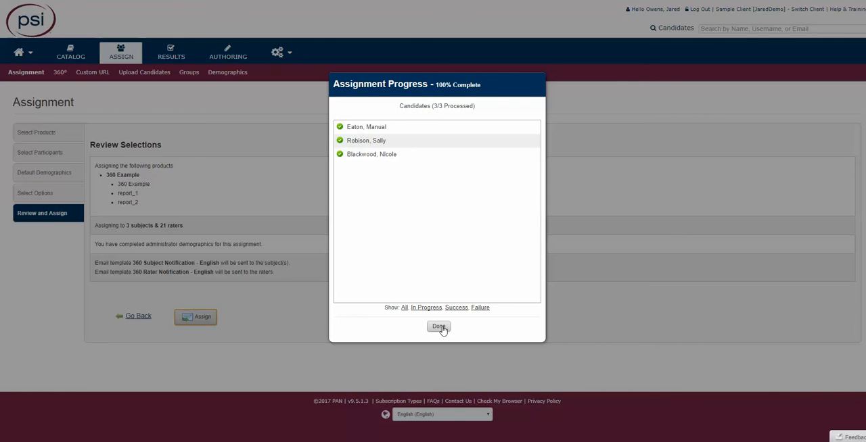
pyautogui.click(438, 327)
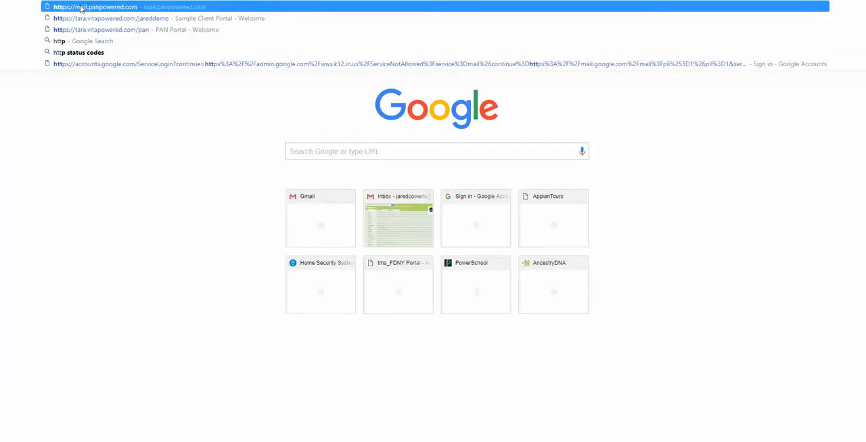
pyautogui.click(95, 6)
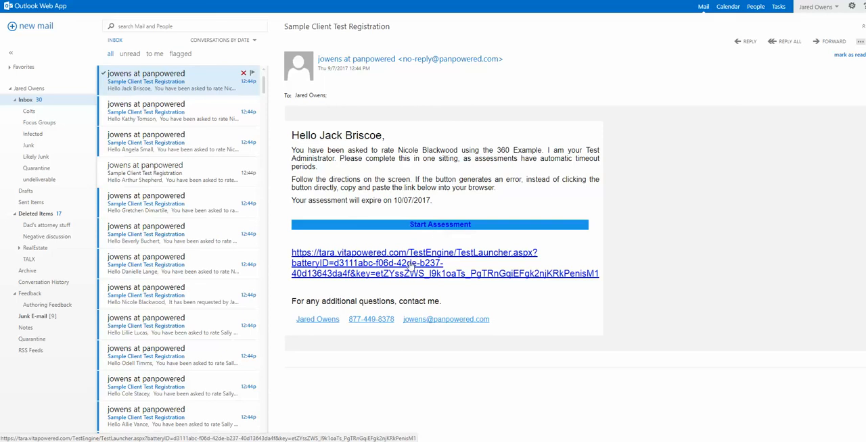
pyautogui.moveTo(433, 322)
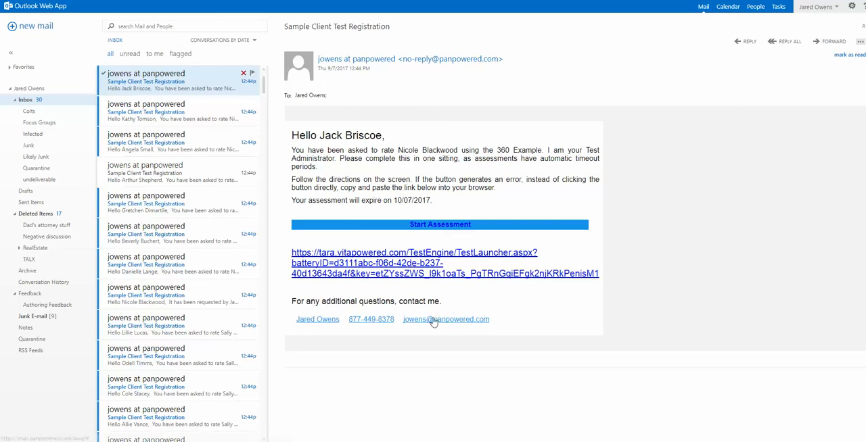
pyautogui.moveTo(178, 235)
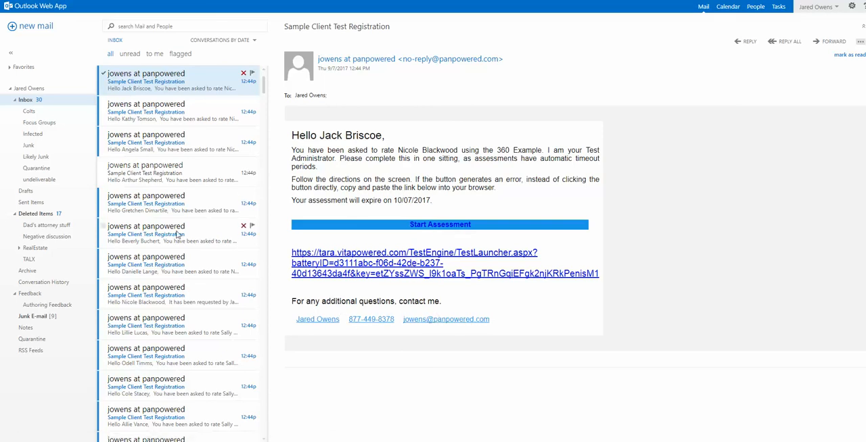
pyautogui.scroll(-3)
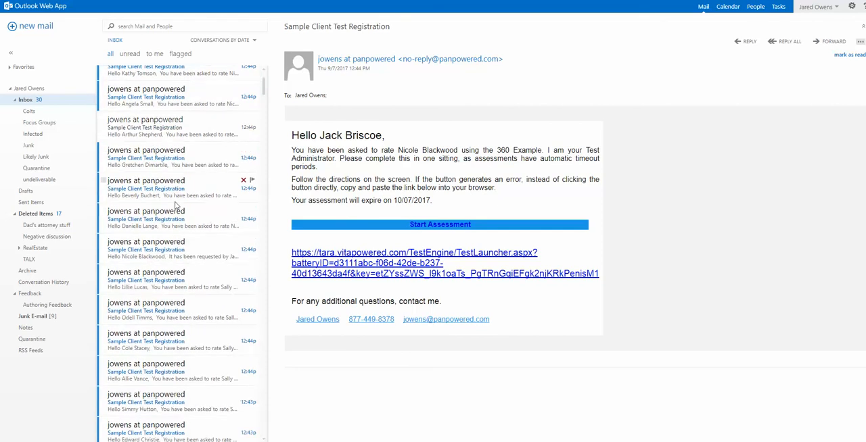
pyautogui.scroll(-3)
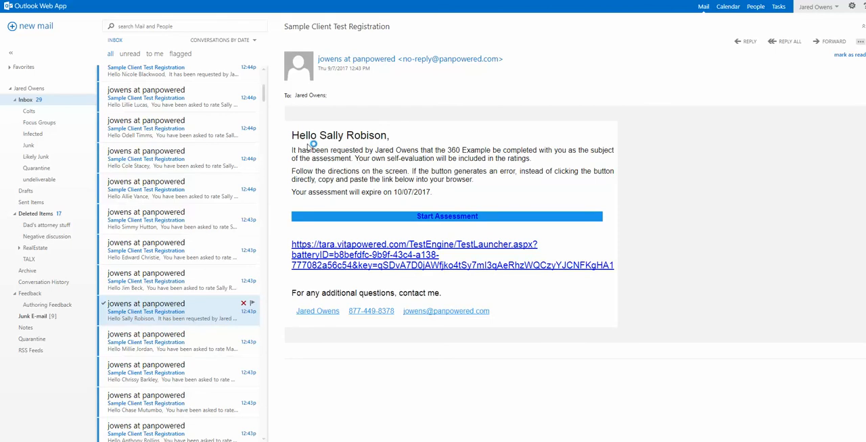
pyautogui.moveTo(479, 148)
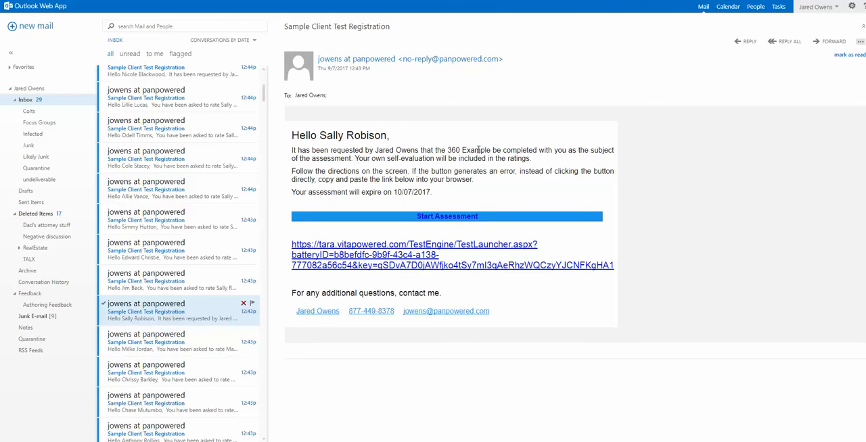
pyautogui.moveTo(562, 158)
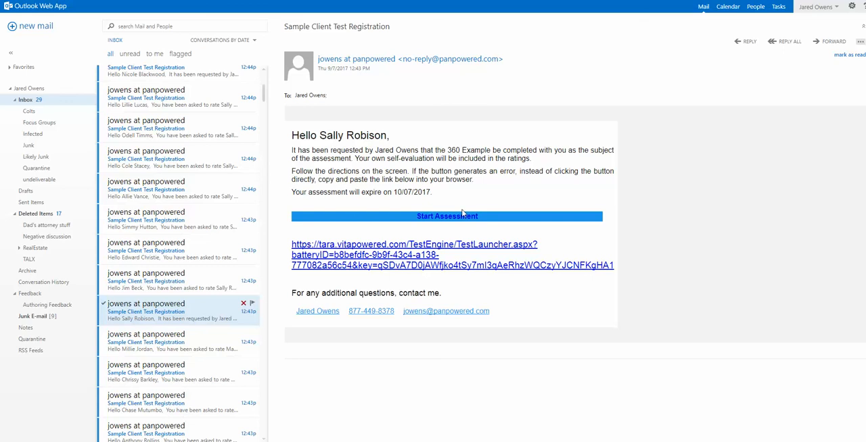
pyautogui.moveTo(431, 208)
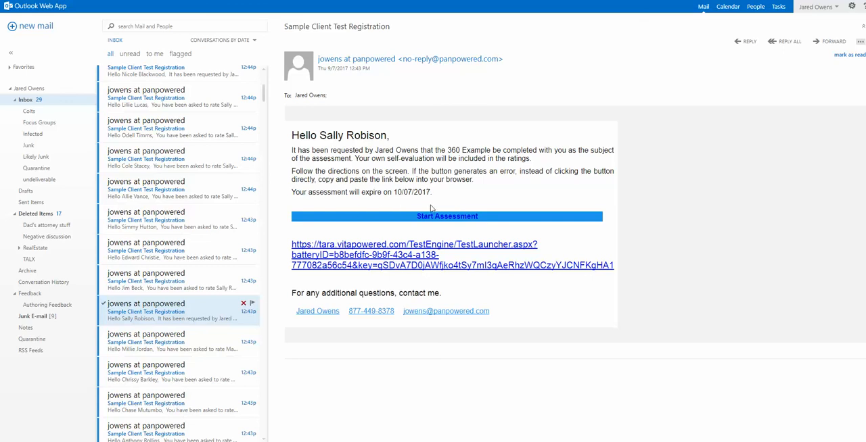
pyautogui.moveTo(352, 241)
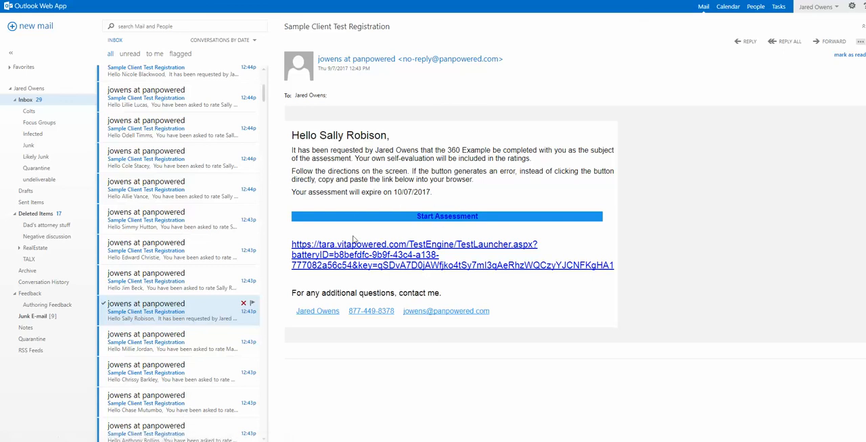